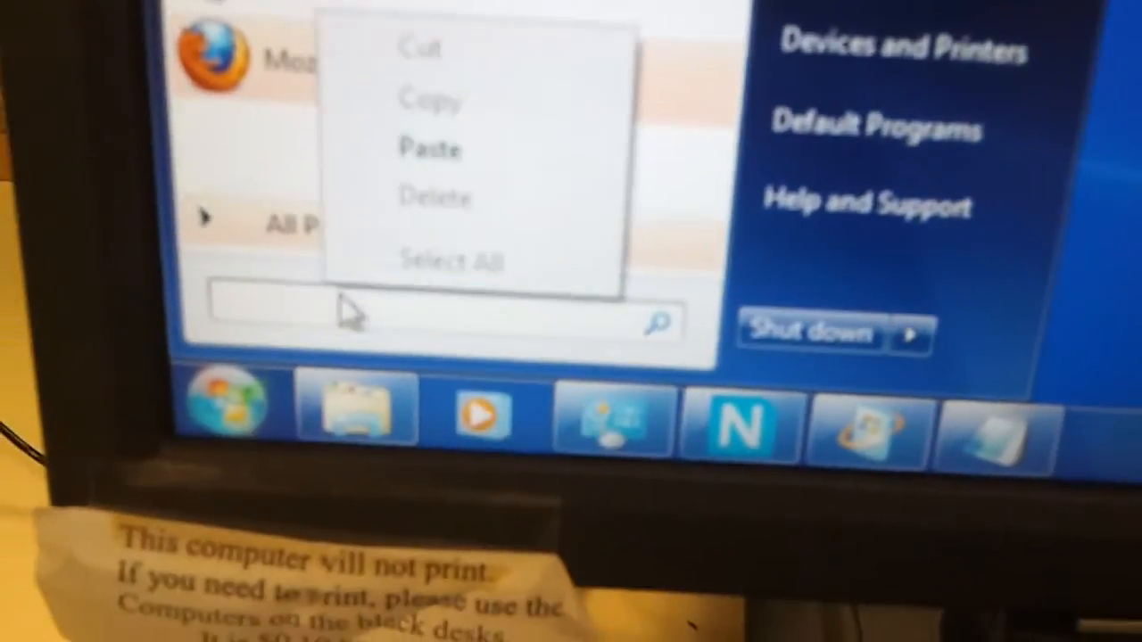
Paste the copied folder path into the search to locate the Eisenhower folder on the USB drive
{"action": "left_click", "coordinate": [430, 150]}
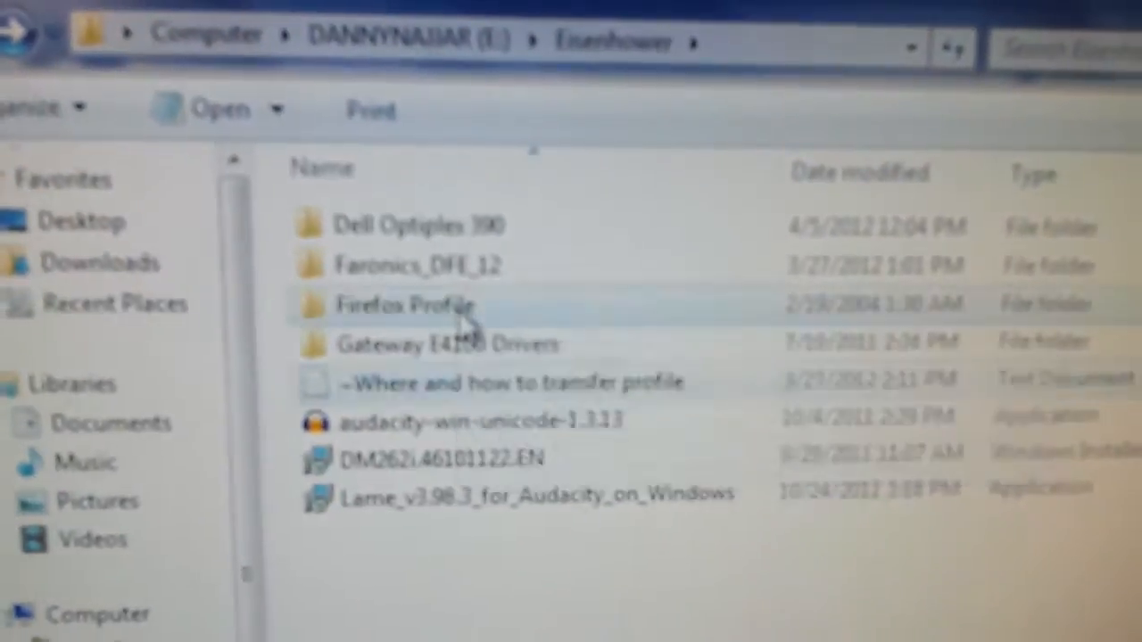
Open the saved Firefox Profile folder on the USB drive
{"action": "double_click", "coordinate": [403, 303]}
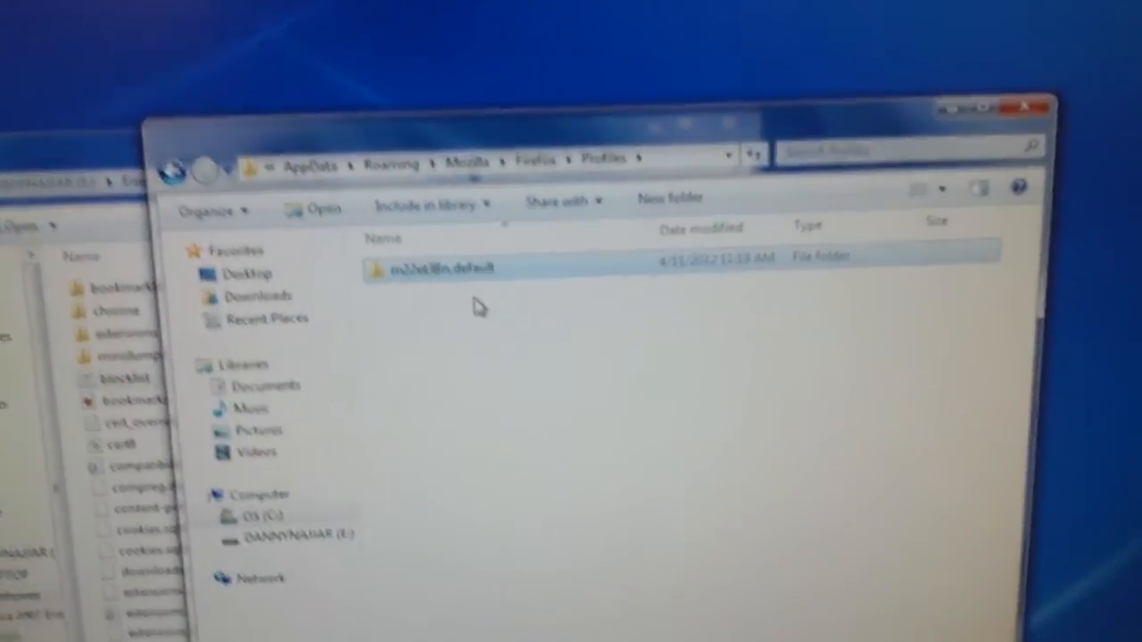
Open the computer's emptied .default Firefox profile folder
{"action": "double_click", "coordinate": [442, 268]}
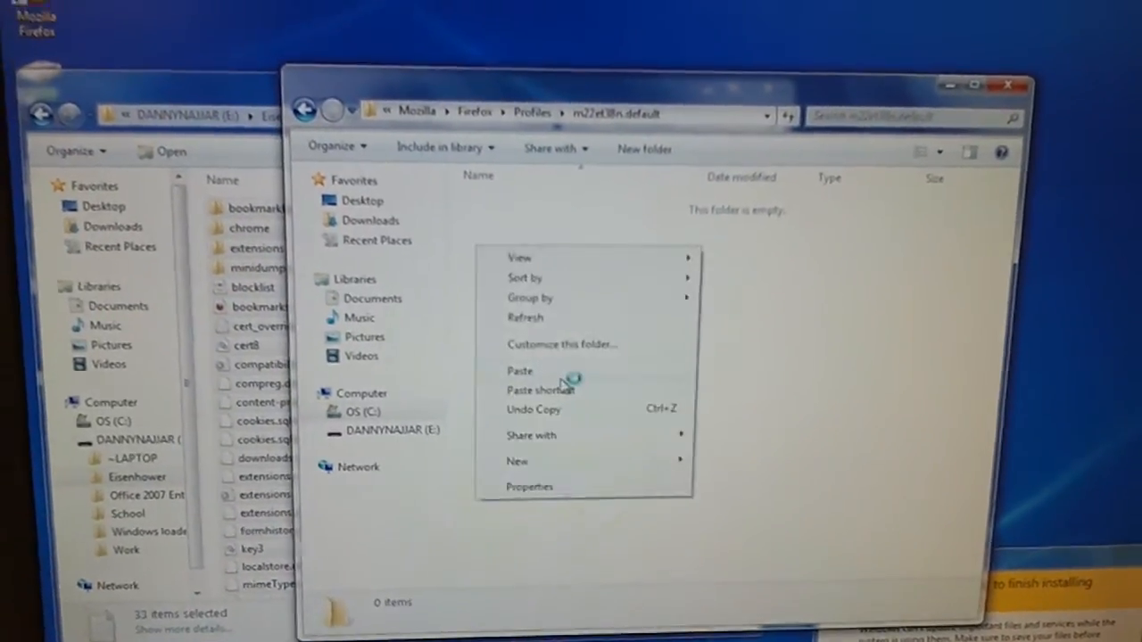
Paste the 33 saved profile files via TeraCopy and dismiss the file-not-found error
{"action": "left_click", "coordinate": [519, 369]}
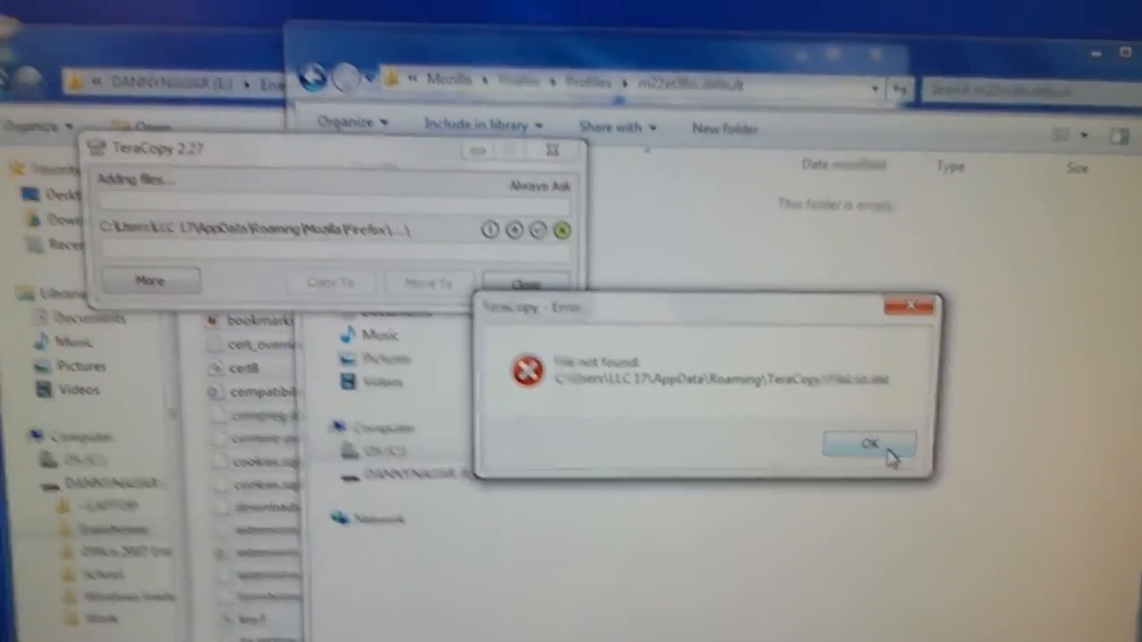
{"action": "left_click", "coordinate": [867, 443]}
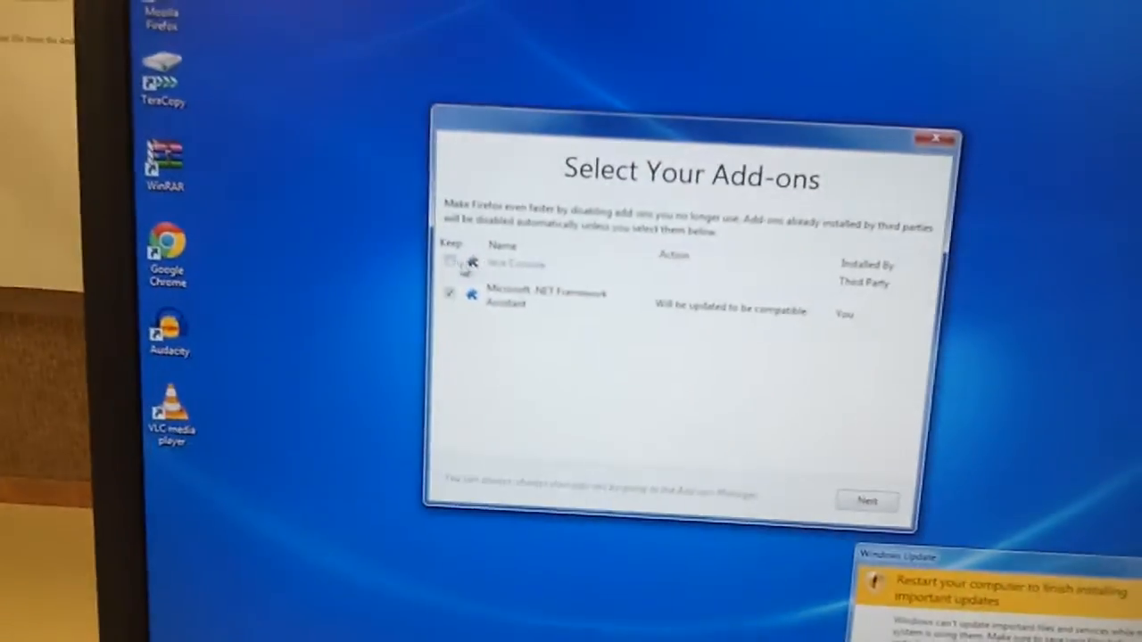
Accept the two add-ons and launch Firefox with the restored K-State homepage and bookmarks
{"action": "left_click", "coordinate": [866, 500]}
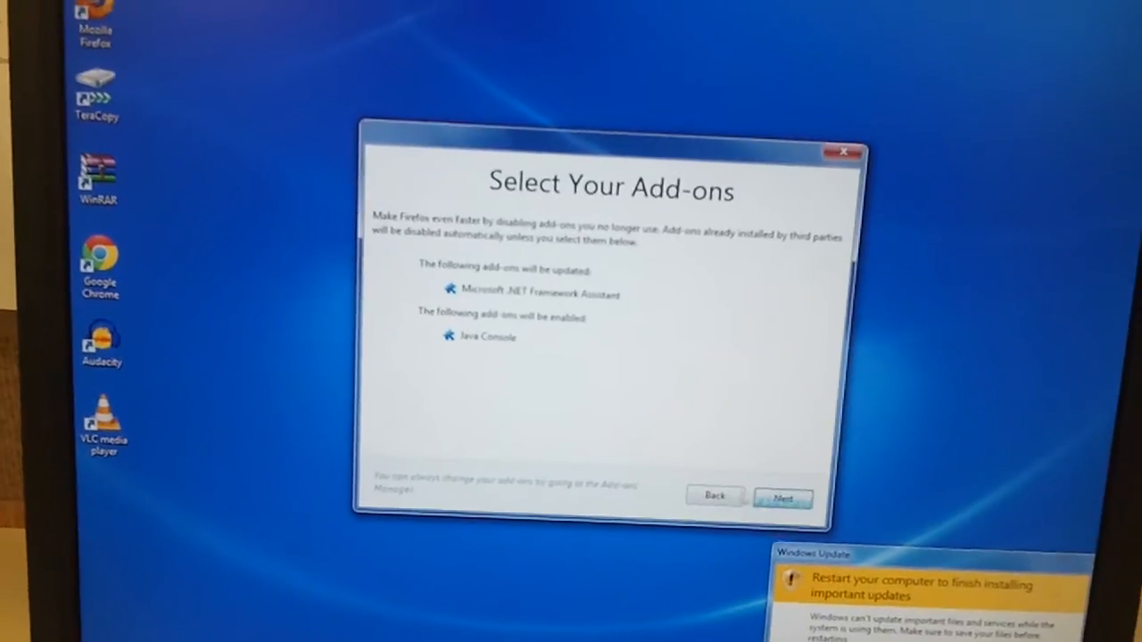
{"action": "left_click", "coordinate": [781, 496]}
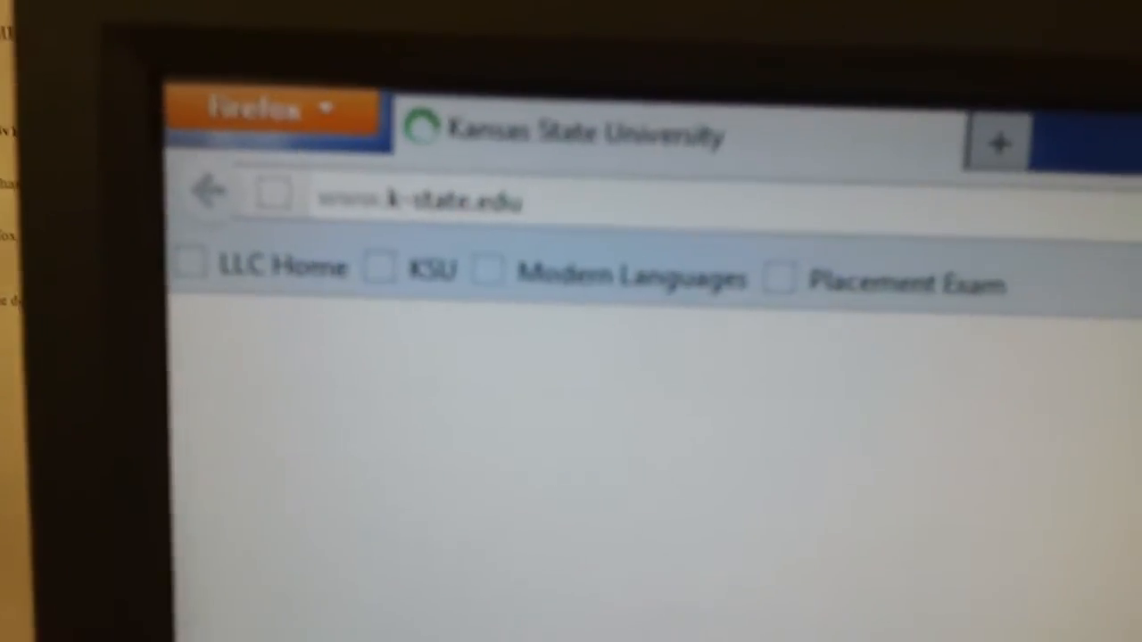